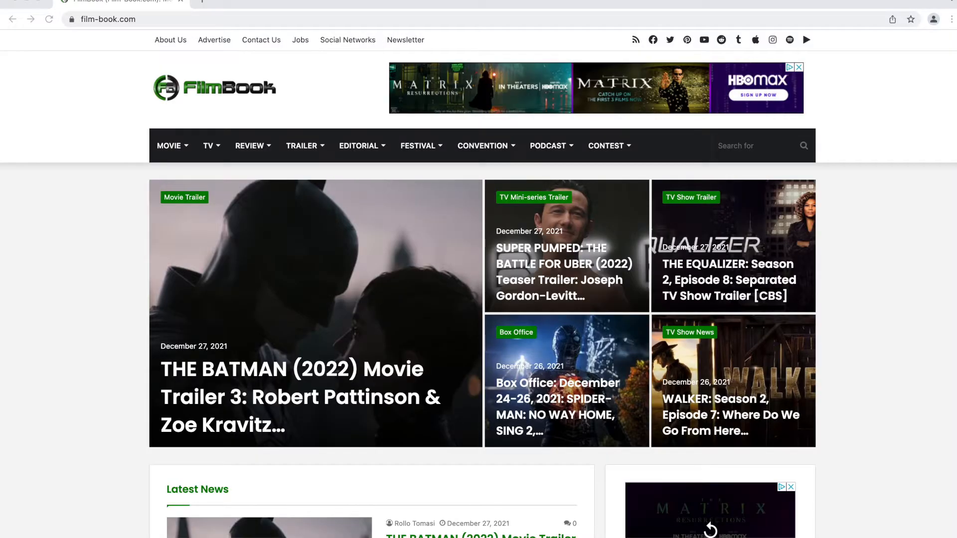
# Step: Play the House of the Dragon Official Trailer in VLC beside the FilmBook sidebar
pyautogui.scroll(-3)
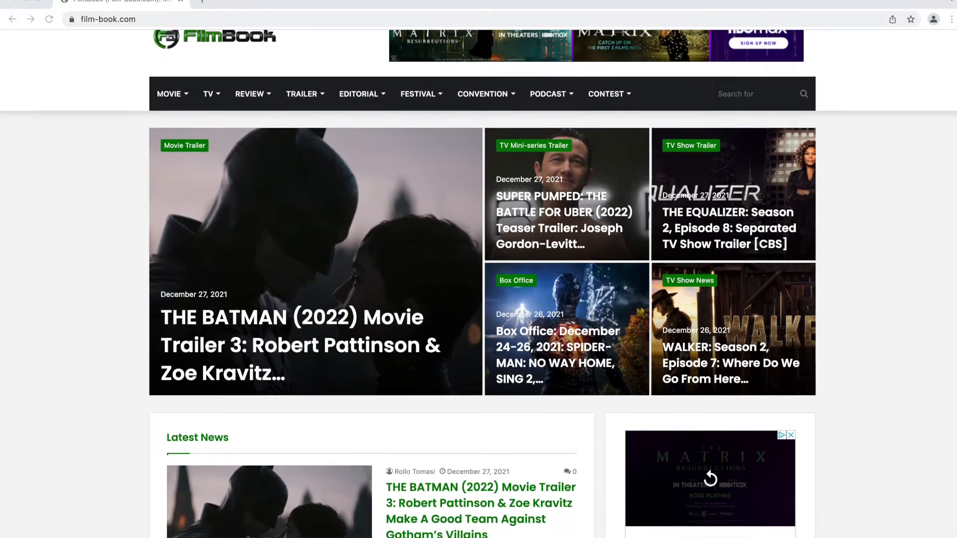
pyautogui.scroll(-3)
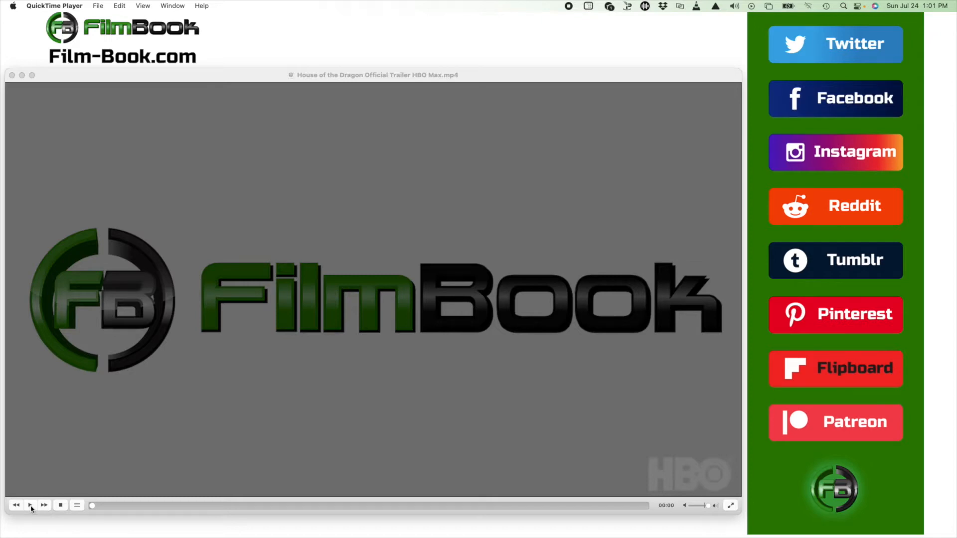
pyautogui.click(29, 505)
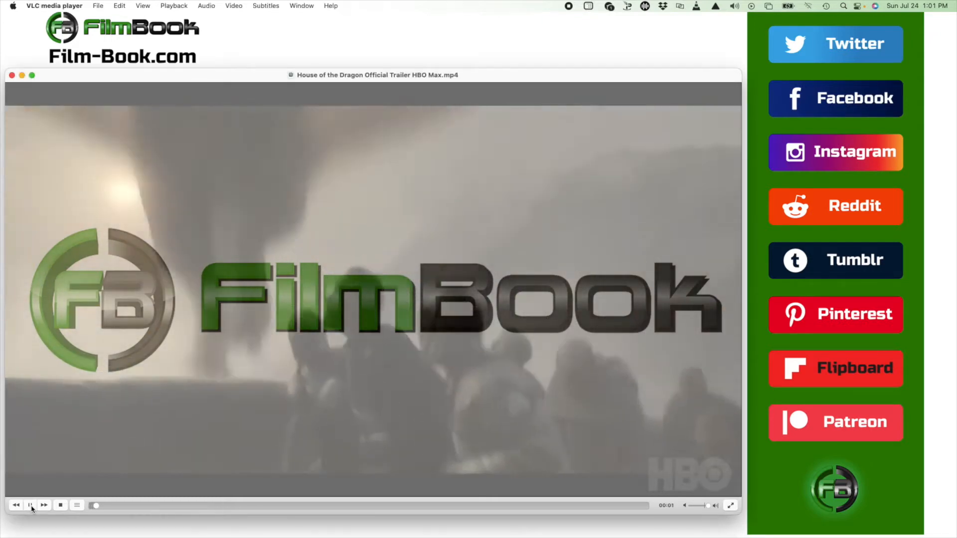
pyautogui.click(30, 505)
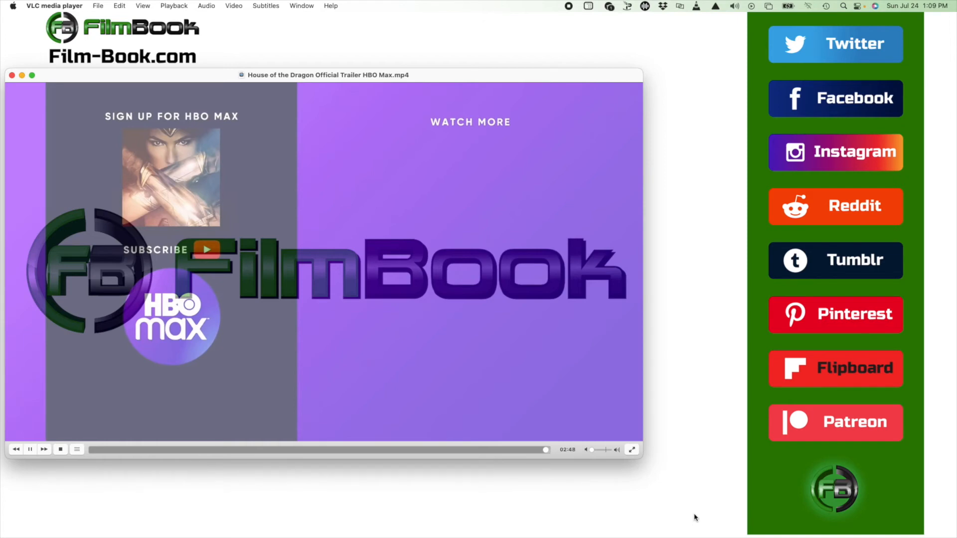
# Step: Show the FilmBook Podcast YouTube uploads list of recent FilmBookCast episodes in Chrome
pyautogui.click(95, 450)
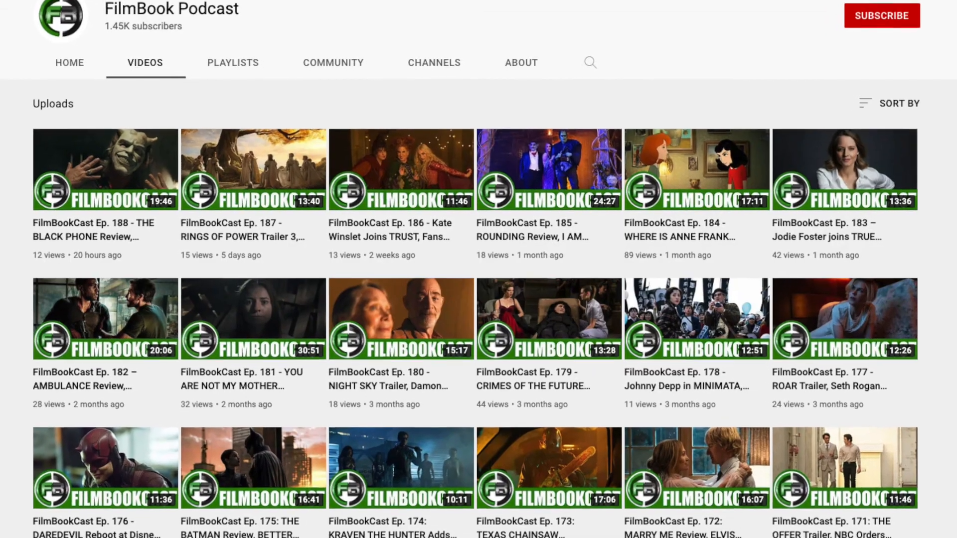
pyautogui.scroll(-3)
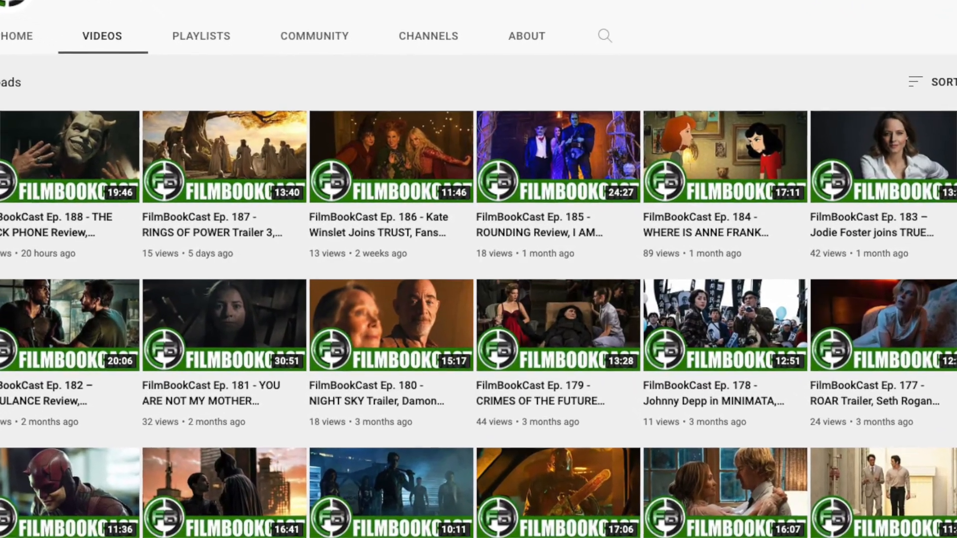